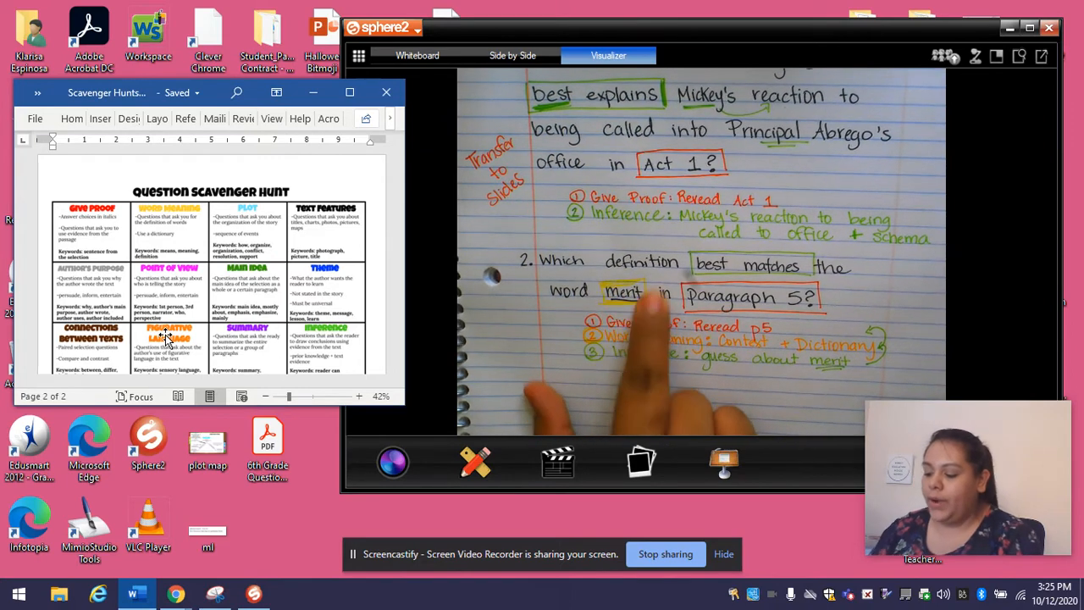
mouse_move(661, 372)
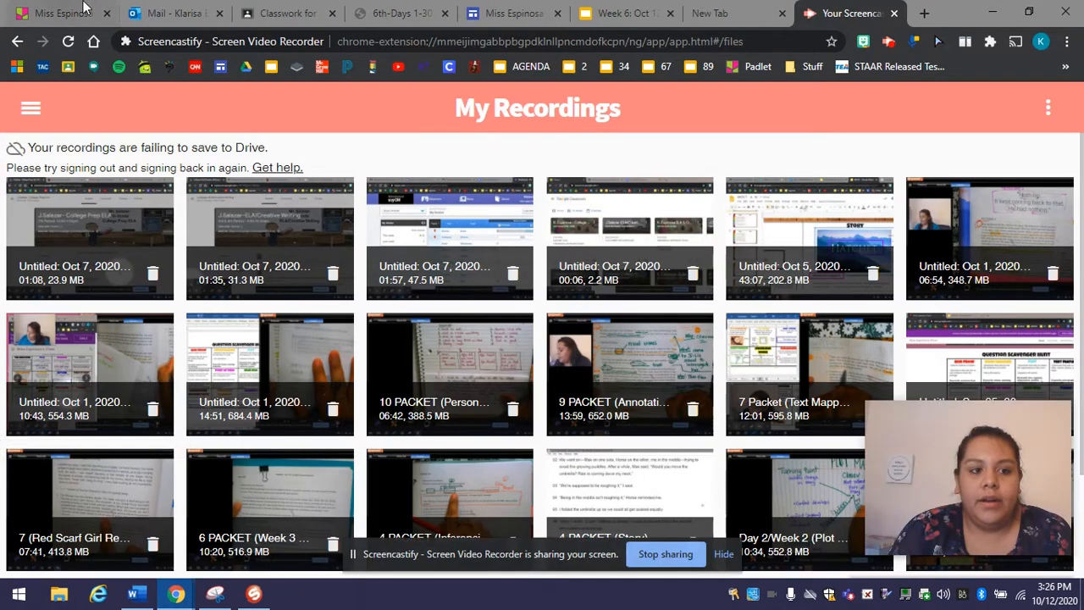
- Switch from the Sphere2 visualizer to the Google Classroom Classwork page
left_click(288, 14)
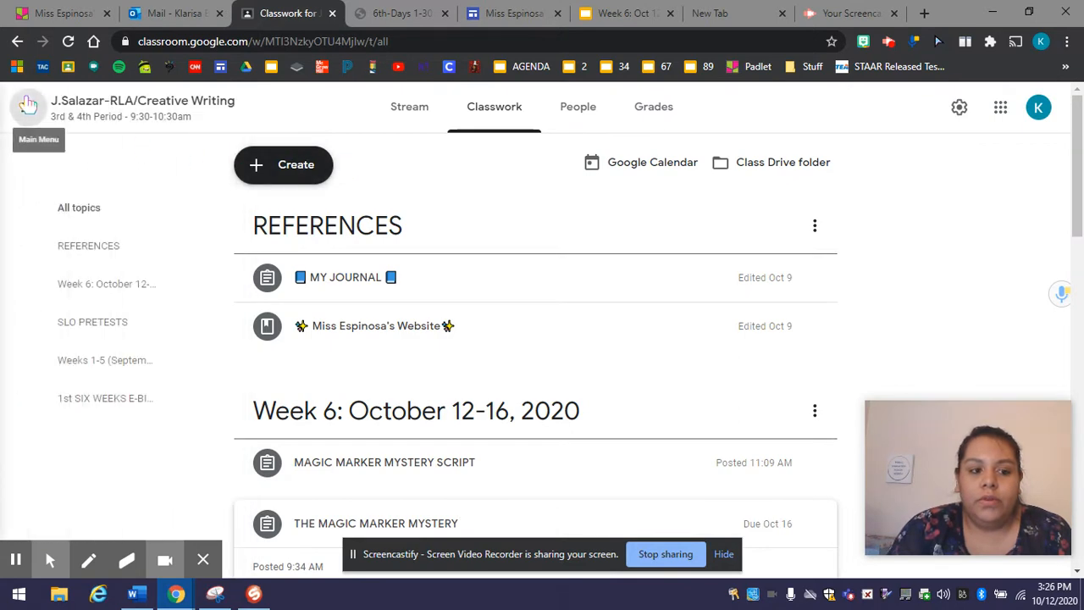
left_click(27, 105)
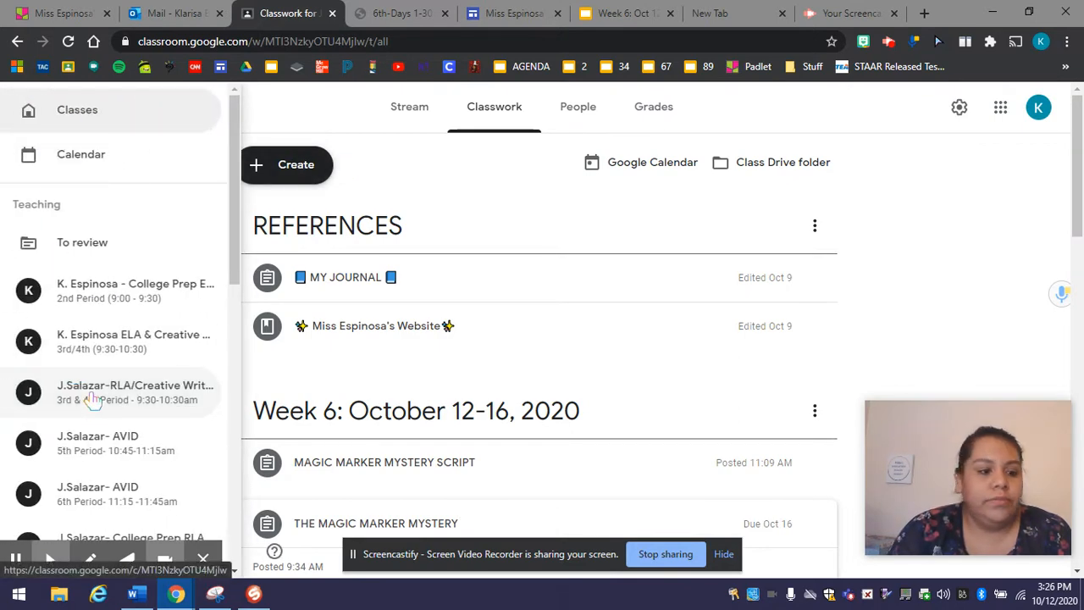
left_click(136, 393)
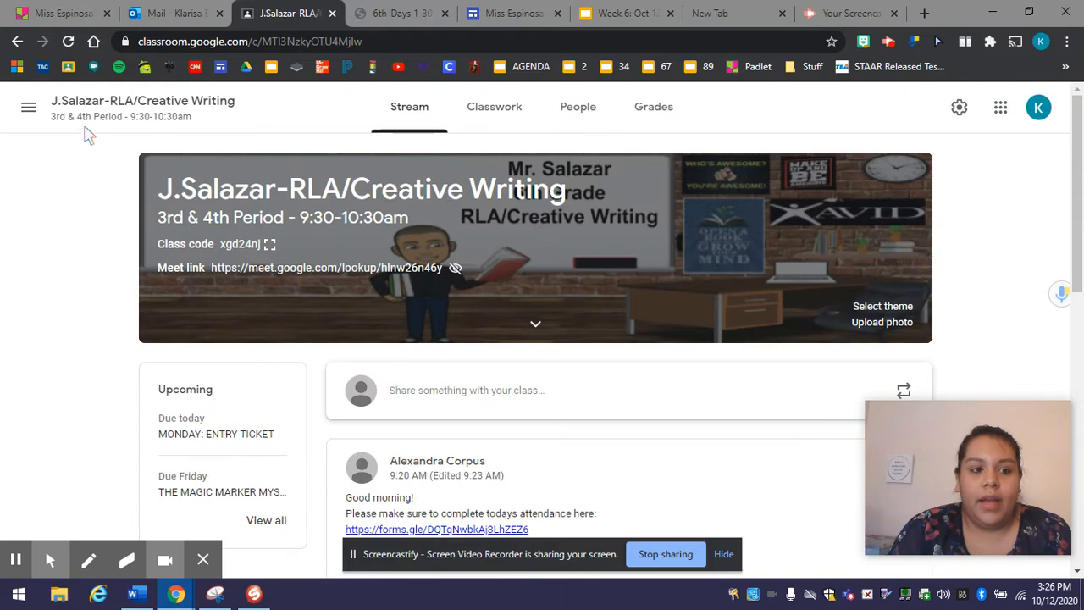
left_click(27, 107)
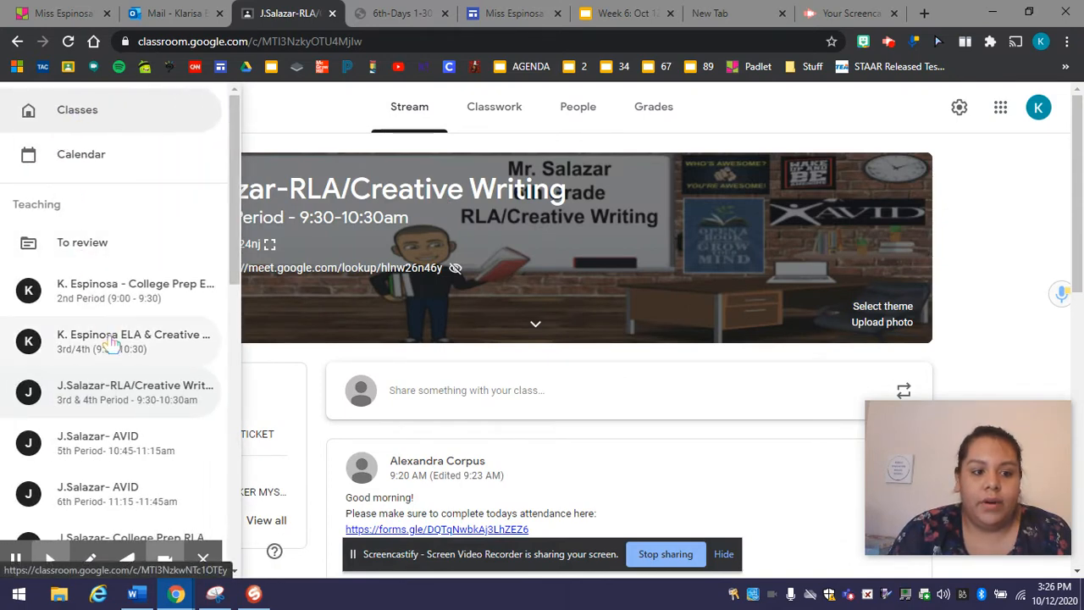
left_click(132, 342)
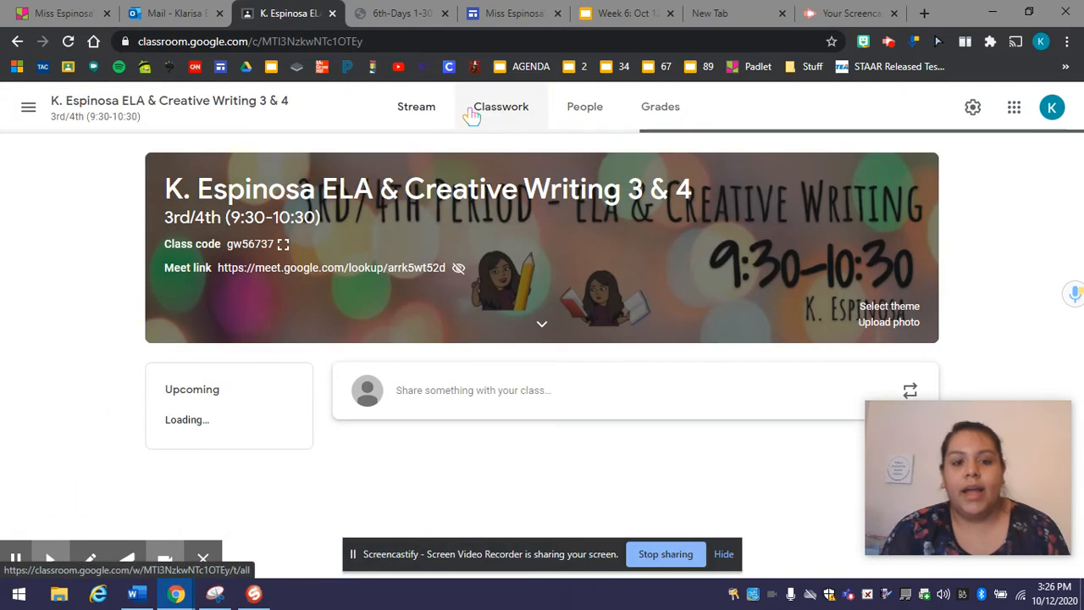
- On that class's Classwork page, expand the MY JOURNAL assignment details
left_click(494, 105)
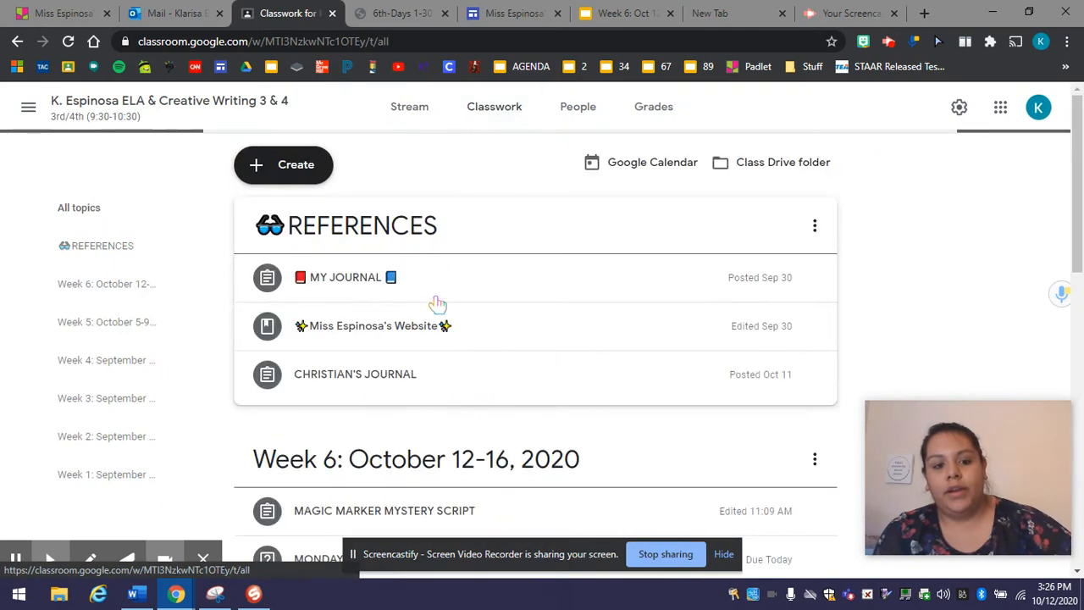
left_click(345, 278)
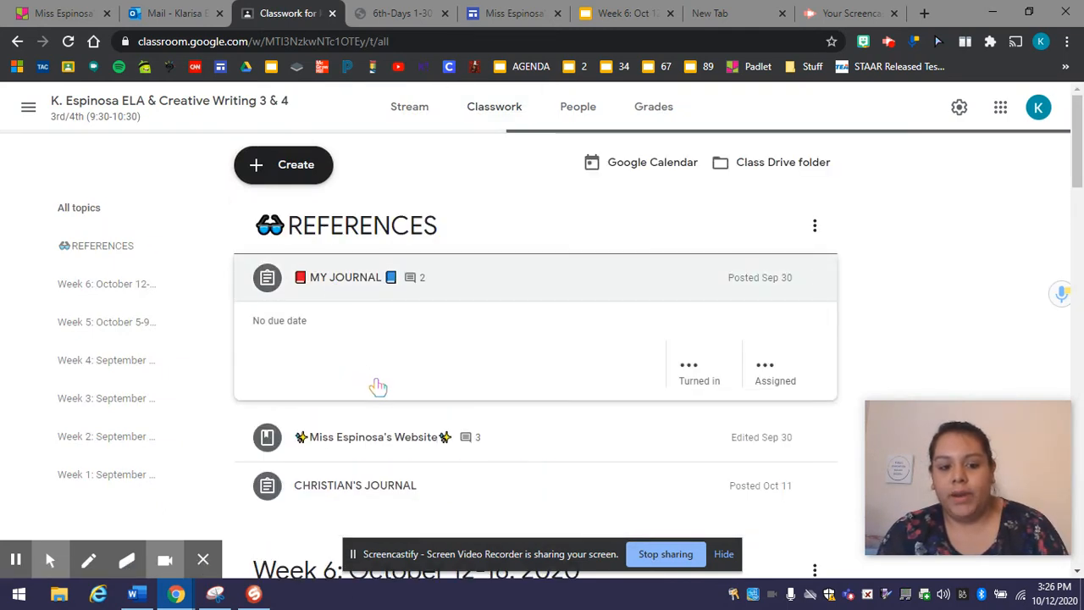